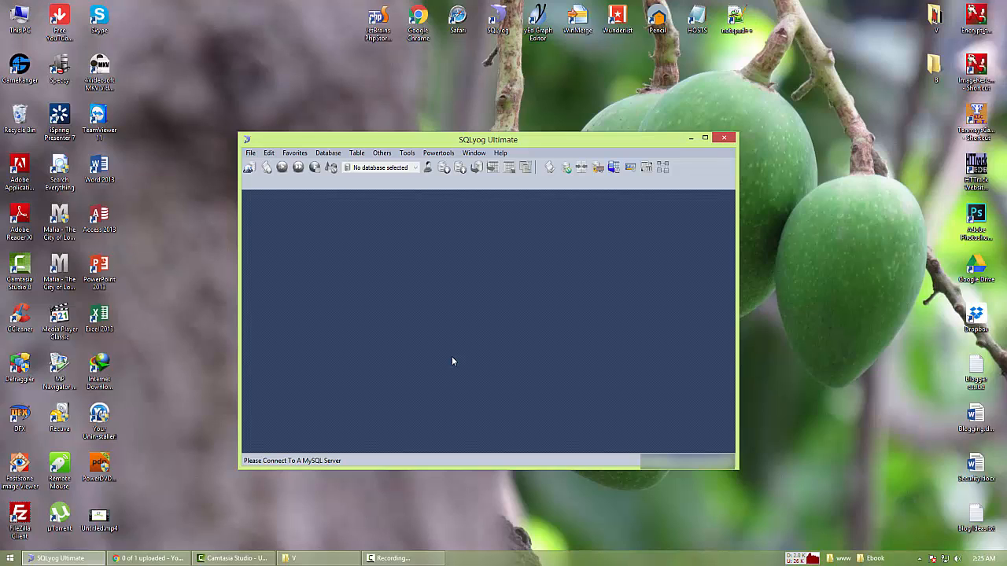
{"action": "mouse_move", "coordinate": [419, 252]}
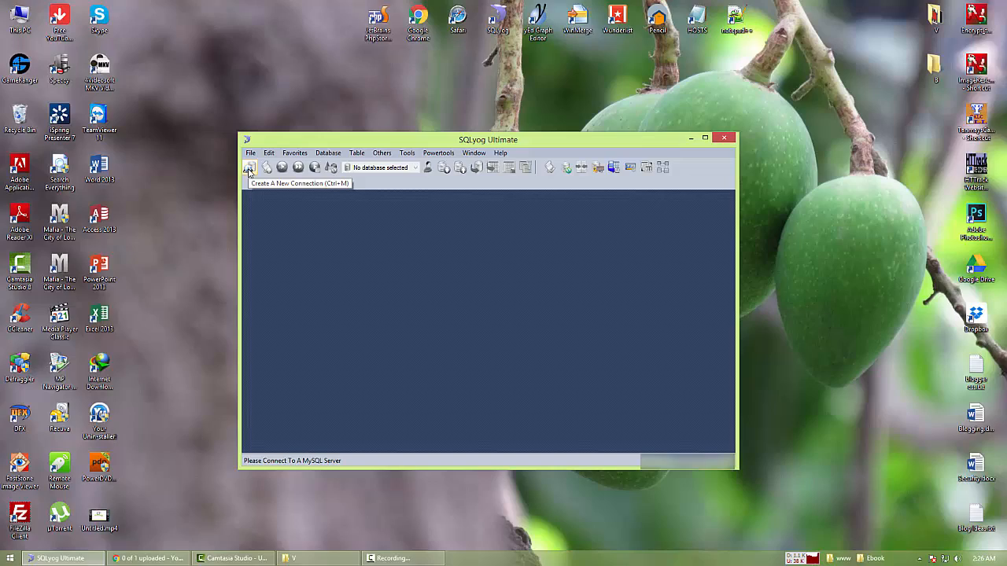
Step: Connect to the LocalPC MySQL host at localhost with the root username
{"action": "left_click", "coordinate": [250, 166]}
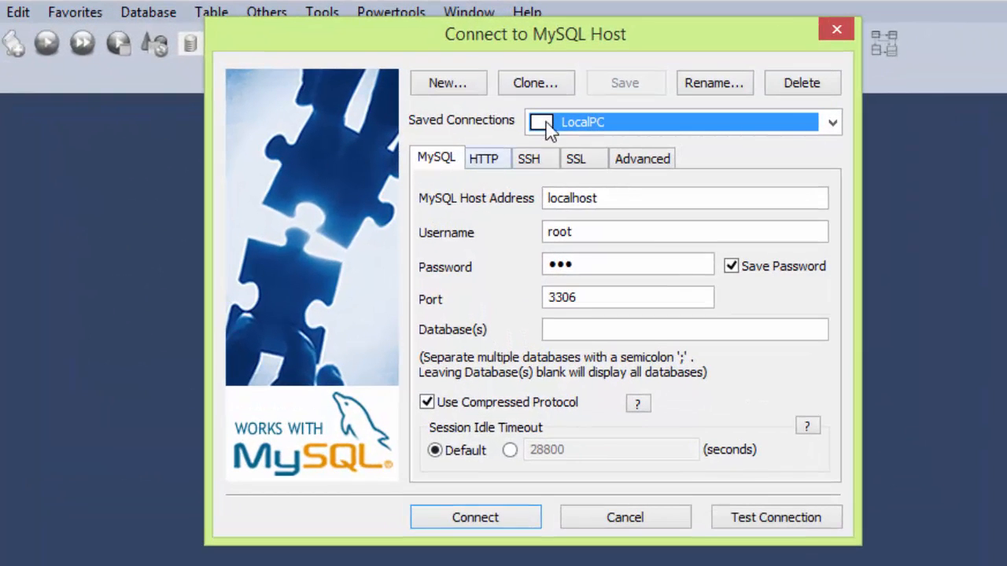
{"action": "mouse_move", "coordinate": [646, 315]}
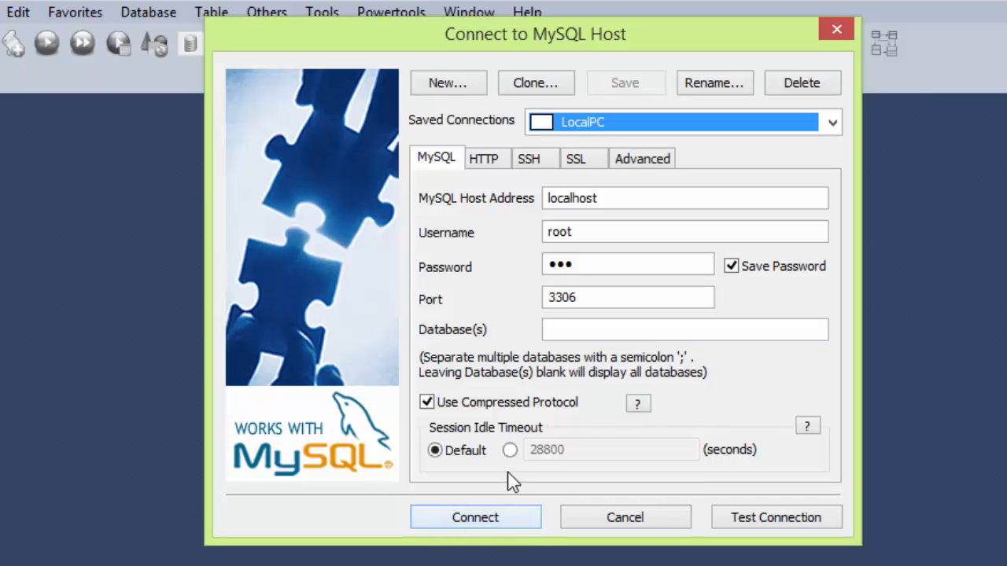
{"action": "double_click", "coordinate": [573, 198]}
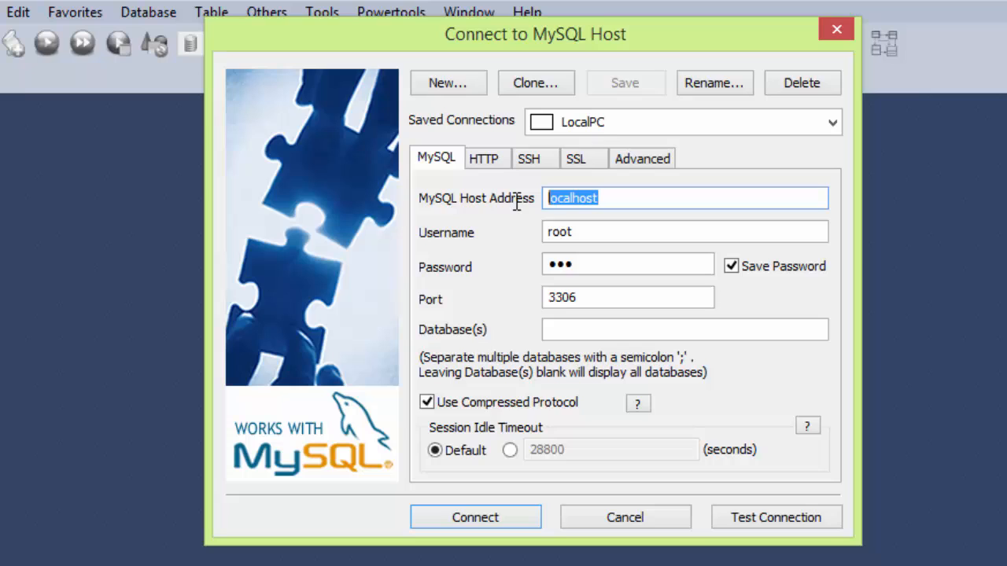
{"action": "left_click", "coordinate": [683, 230]}
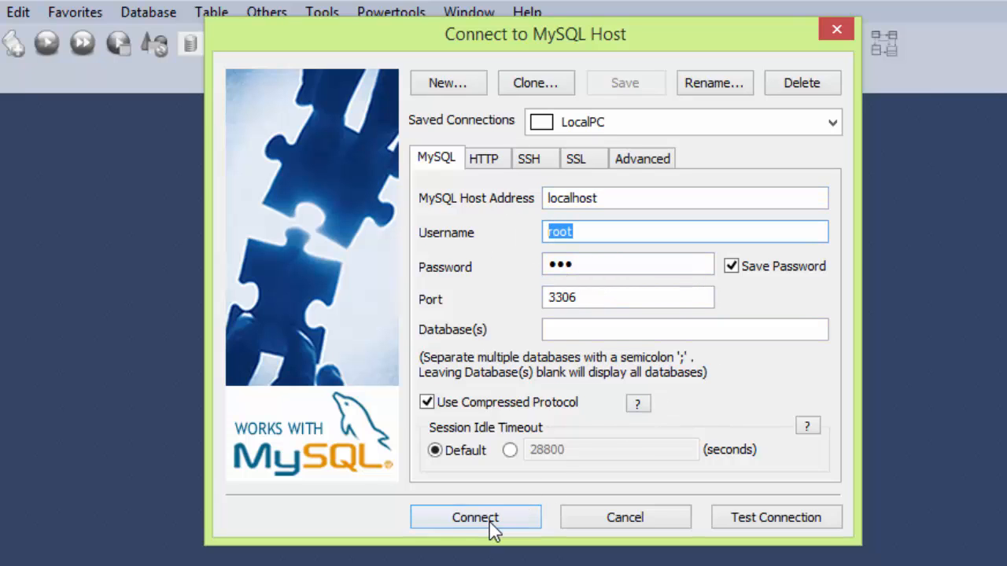
{"action": "left_click", "coordinate": [475, 516]}
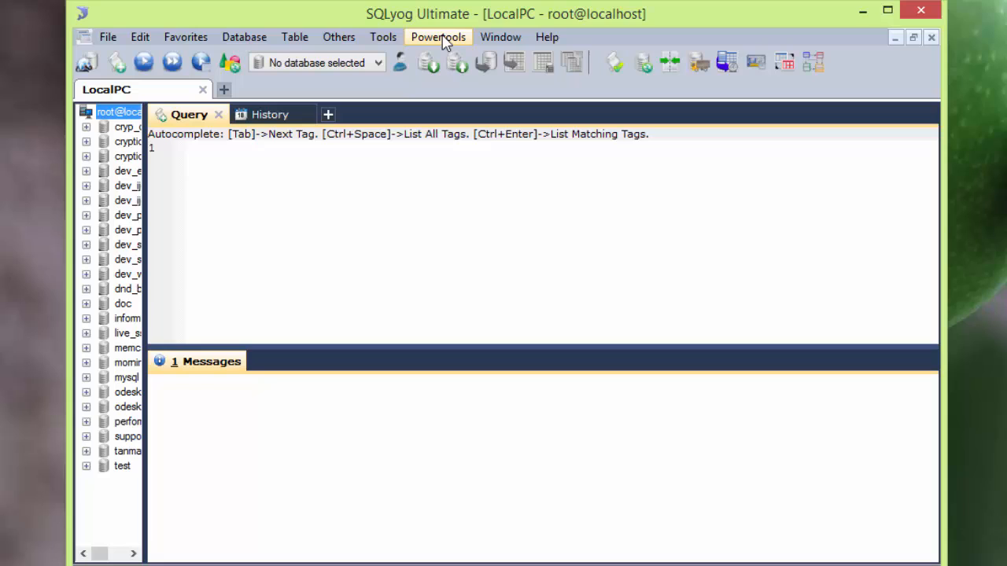
Step: Launch the Scheduled Backups wizard from the Powertools menu
{"action": "left_click", "coordinate": [437, 38]}
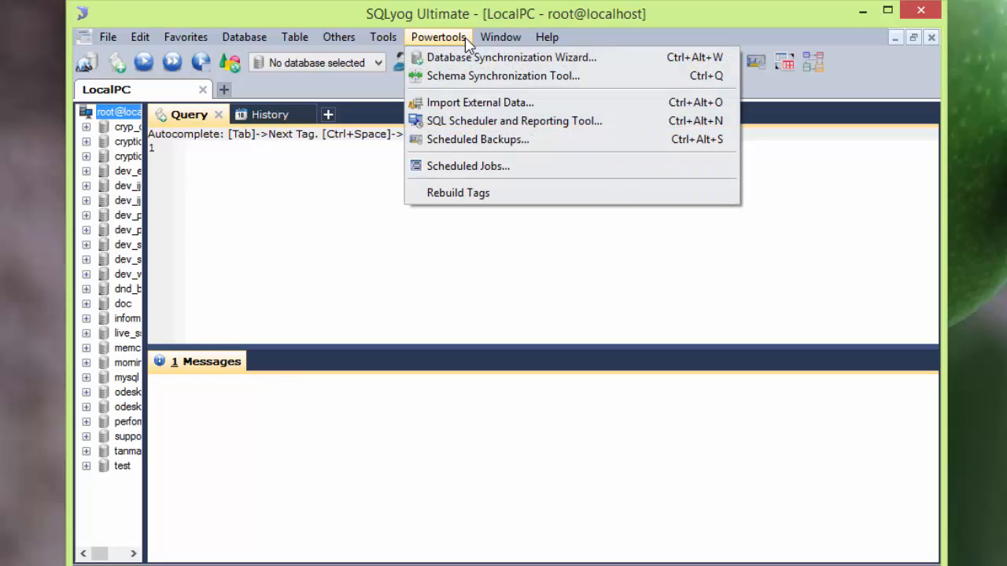
{"action": "mouse_move", "coordinate": [478, 138]}
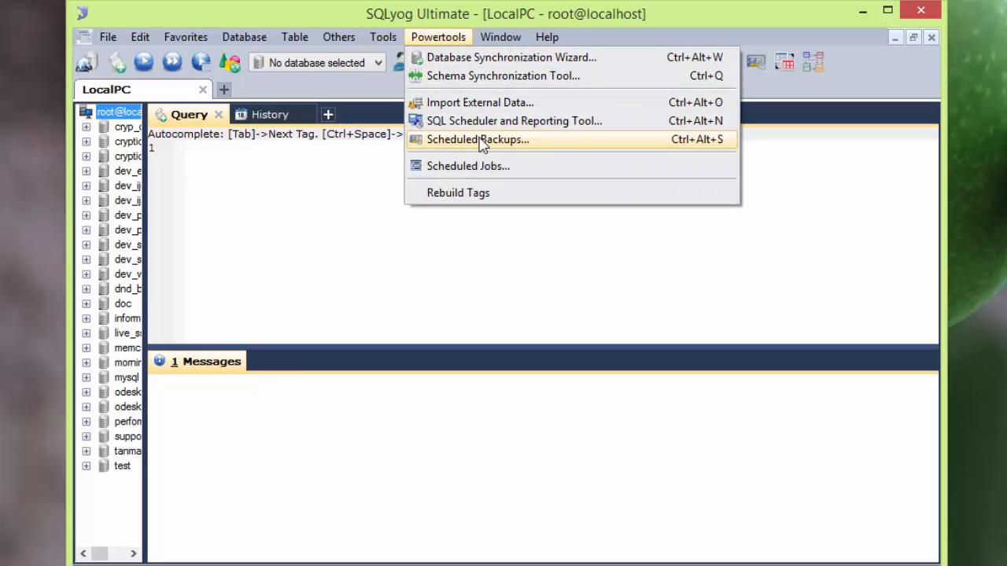
{"action": "left_click", "coordinate": [478, 139]}
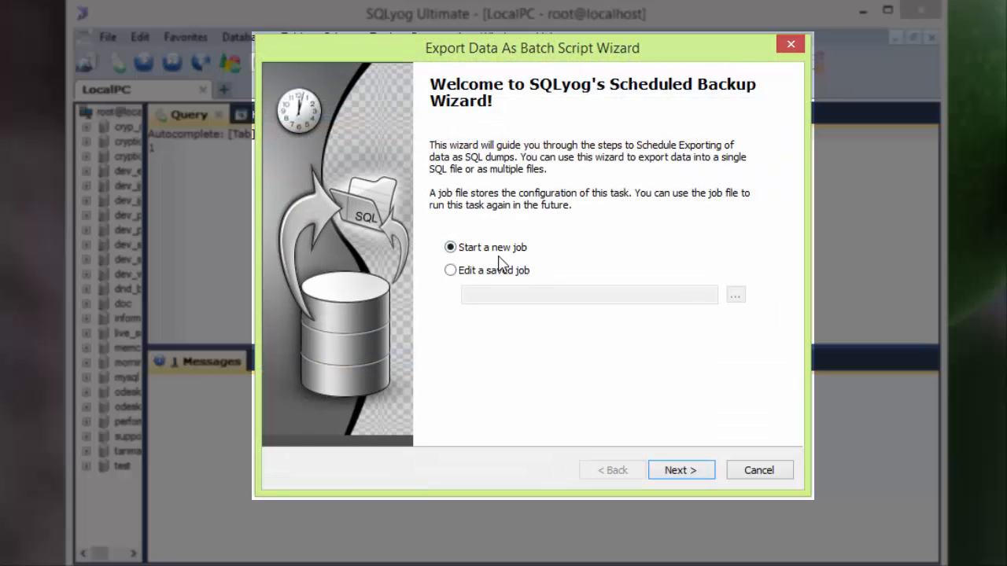
Step: Start a new job on the LocalPC connection backing up all databases including the mysql system database
{"action": "left_click", "coordinate": [681, 469]}
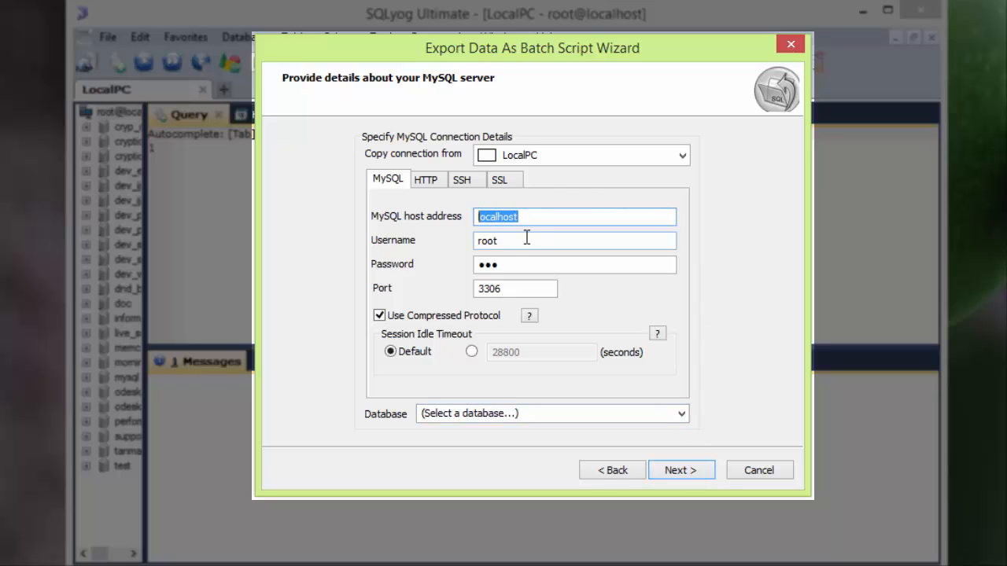
{"action": "left_click", "coordinate": [575, 265]}
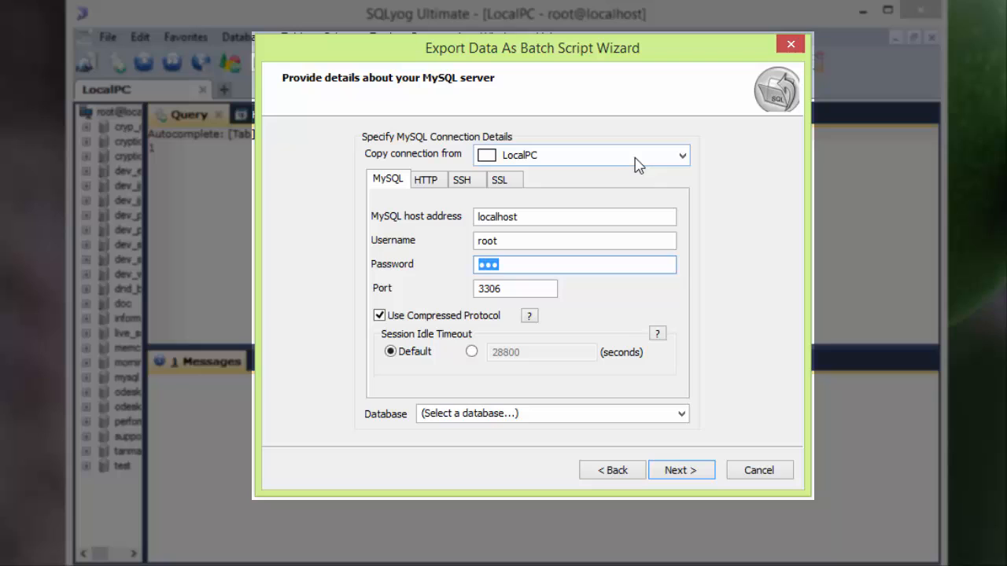
{"action": "left_click", "coordinate": [681, 156]}
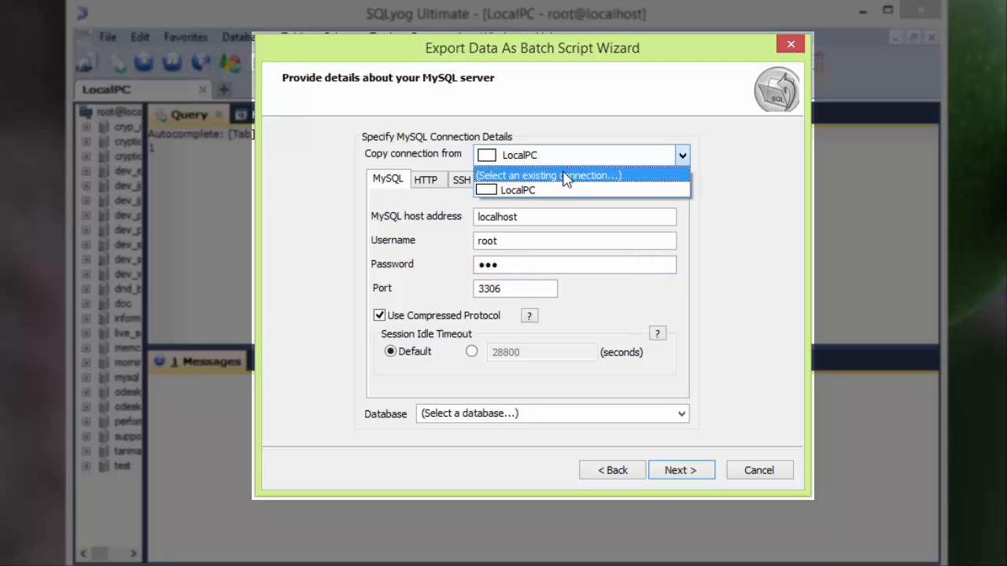
{"action": "left_click", "coordinate": [516, 189]}
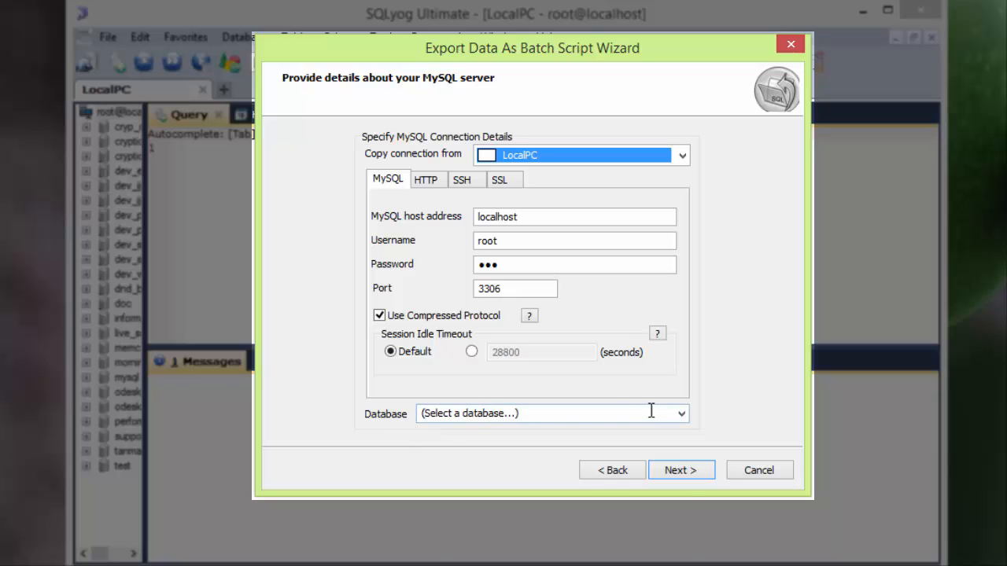
{"action": "left_click", "coordinate": [680, 412]}
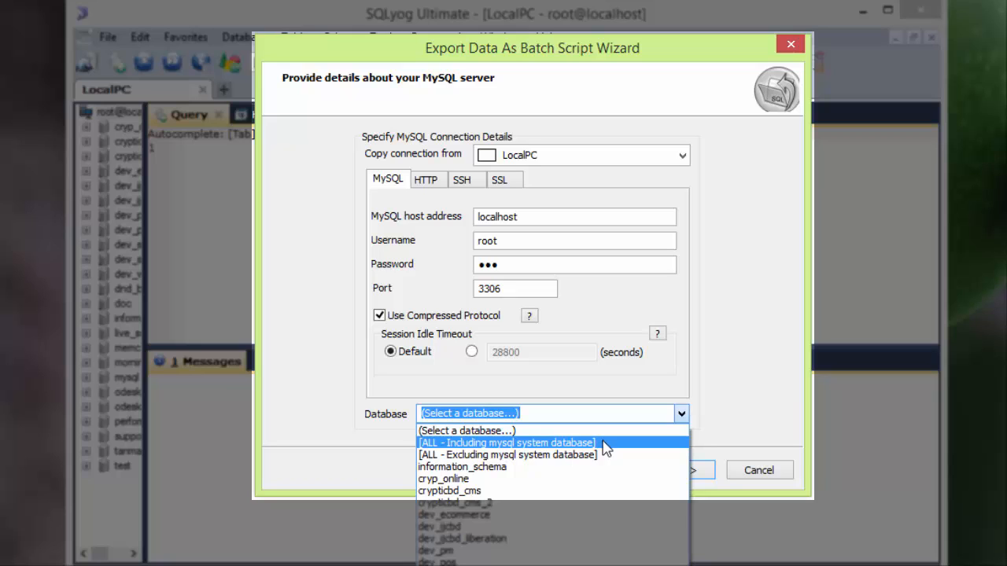
{"action": "left_click", "coordinate": [506, 444]}
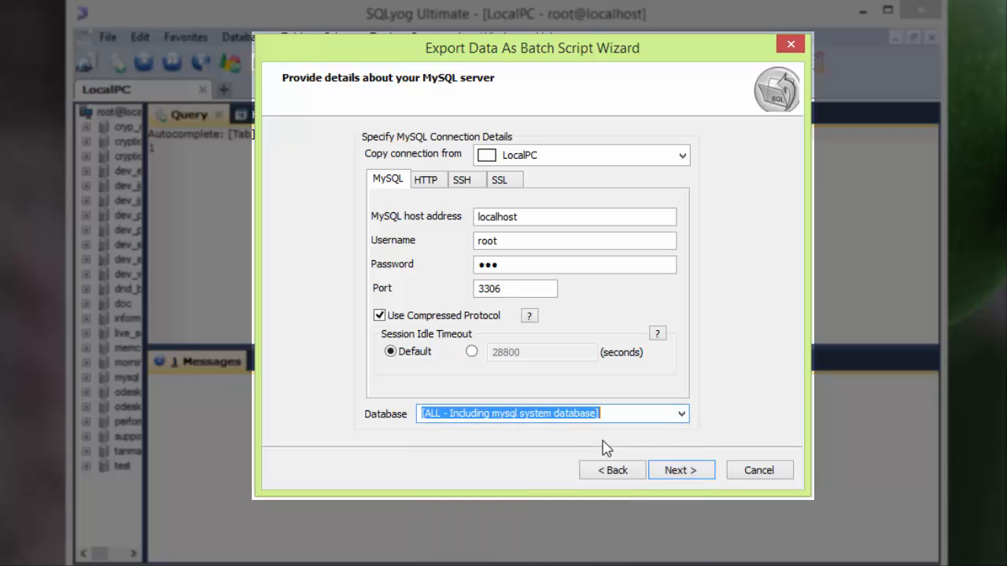
{"action": "left_click", "coordinate": [680, 469]}
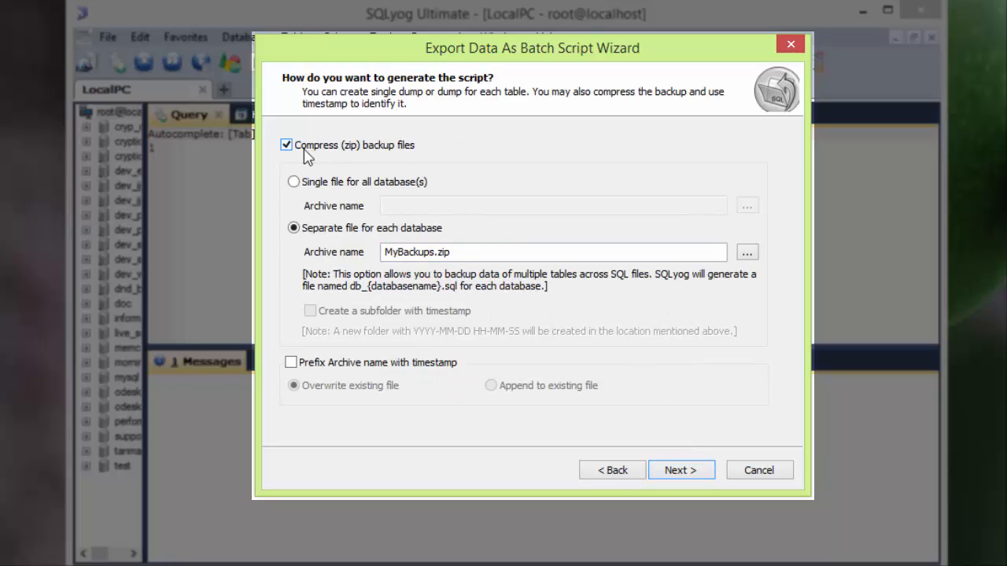
{"action": "mouse_move", "coordinate": [448, 160]}
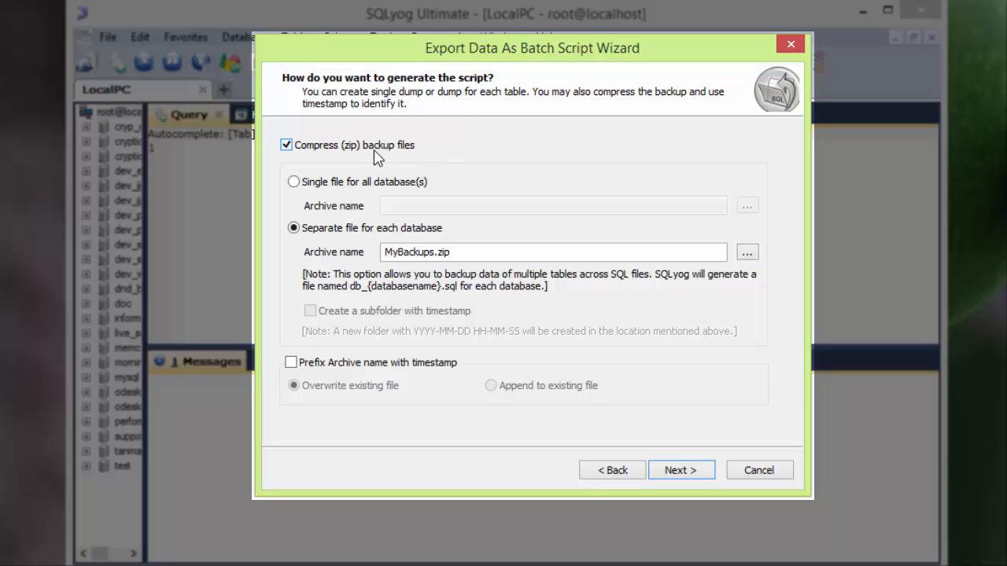
{"action": "mouse_move", "coordinate": [388, 161]}
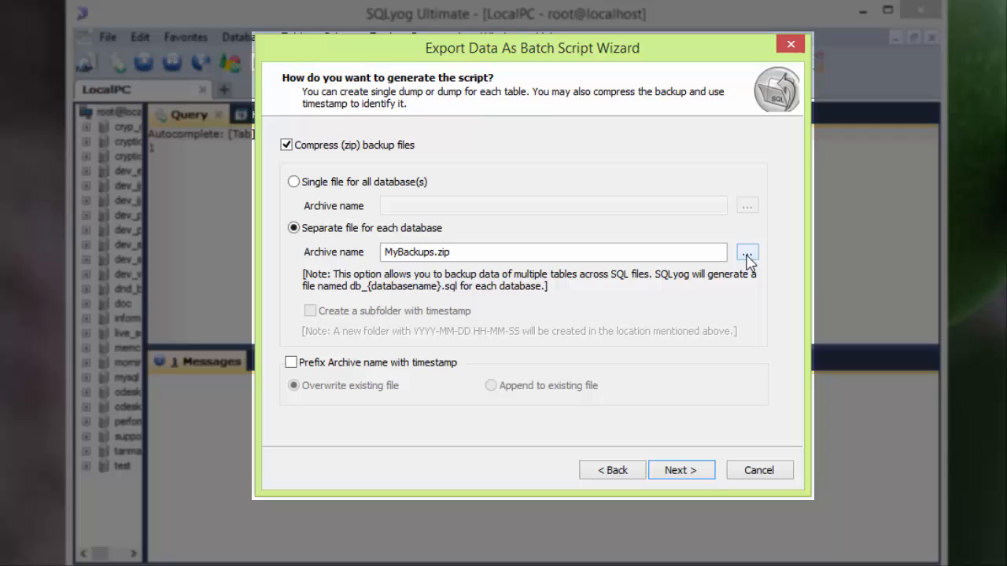
Step: Clear the MyBackups.zip archive name and browse for a new save location
{"action": "triple_click", "coordinate": [554, 251]}
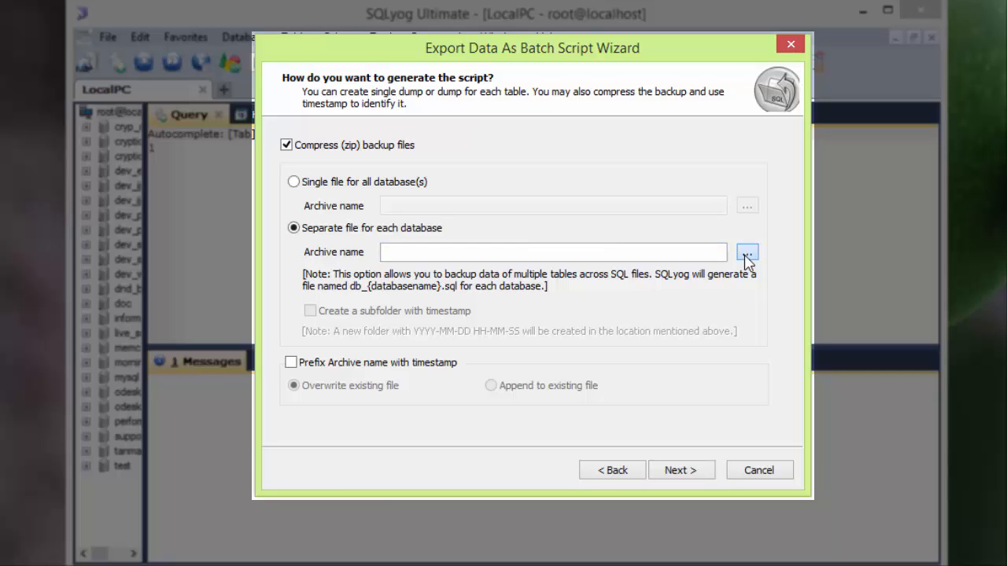
{"action": "left_click", "coordinate": [746, 252]}
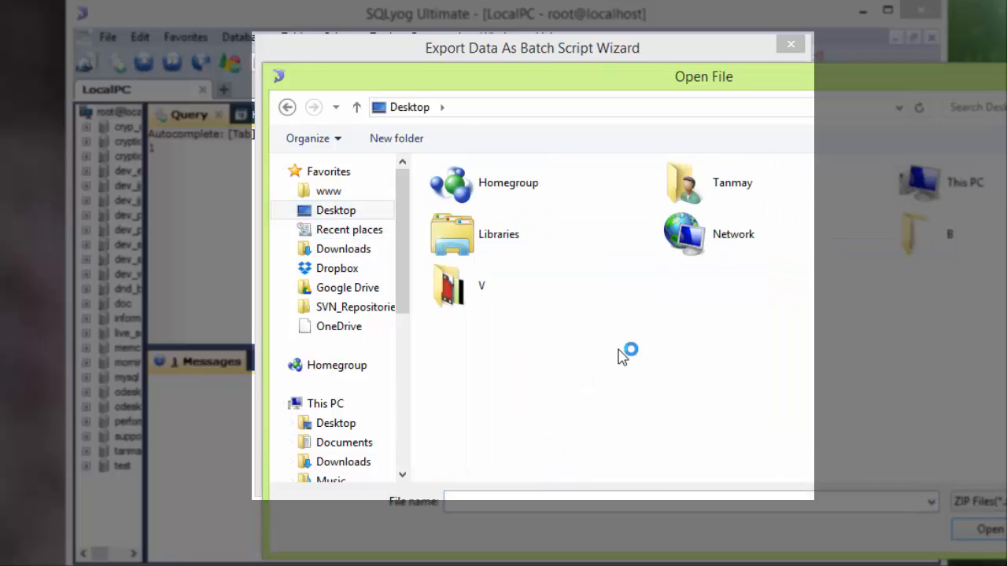
Step: Create a MySQL Backups folder on the Desktop and go into it
{"action": "left_click", "coordinate": [396, 139]}
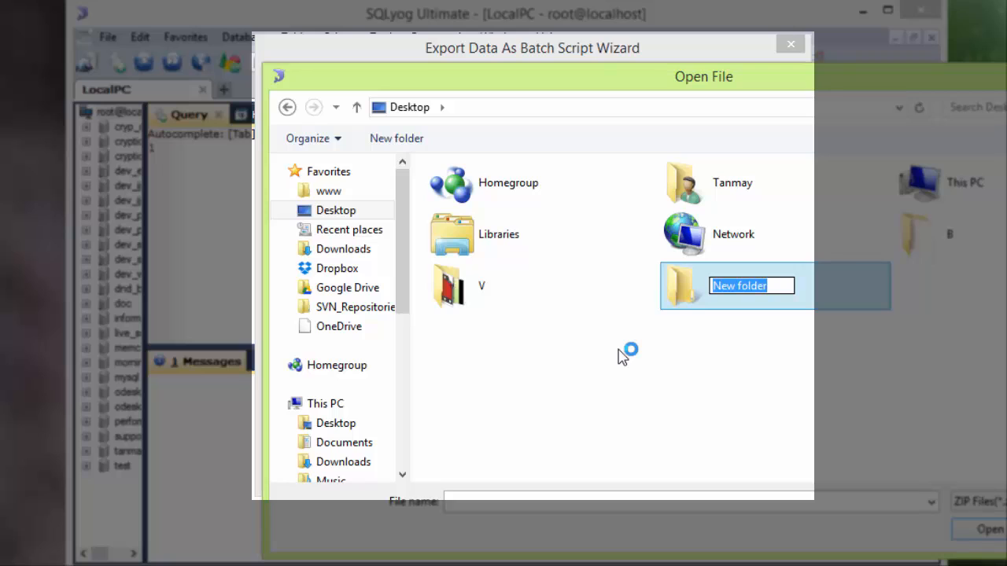
{"action": "type", "text": "MySQL"}
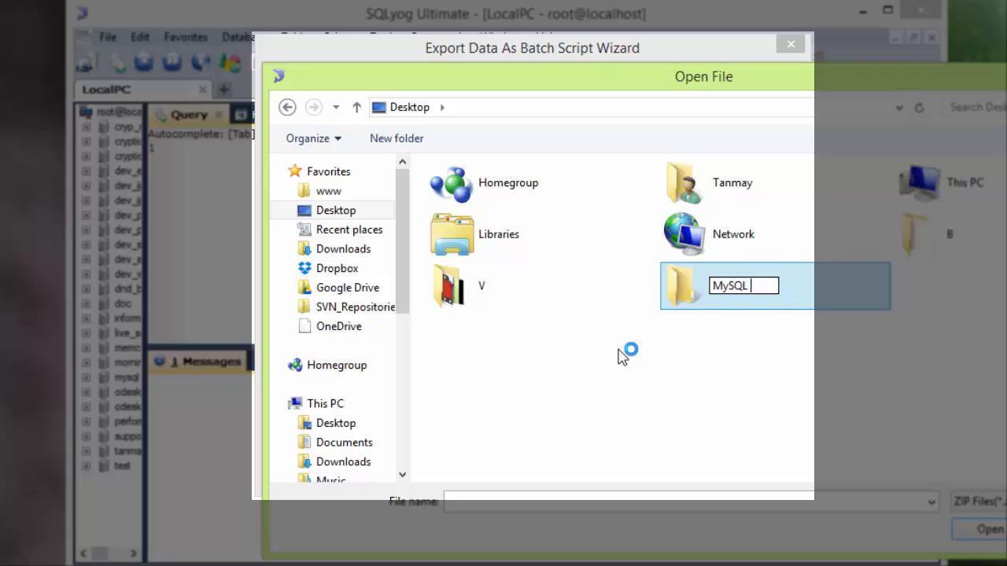
{"action": "type", "text": "Backups"}
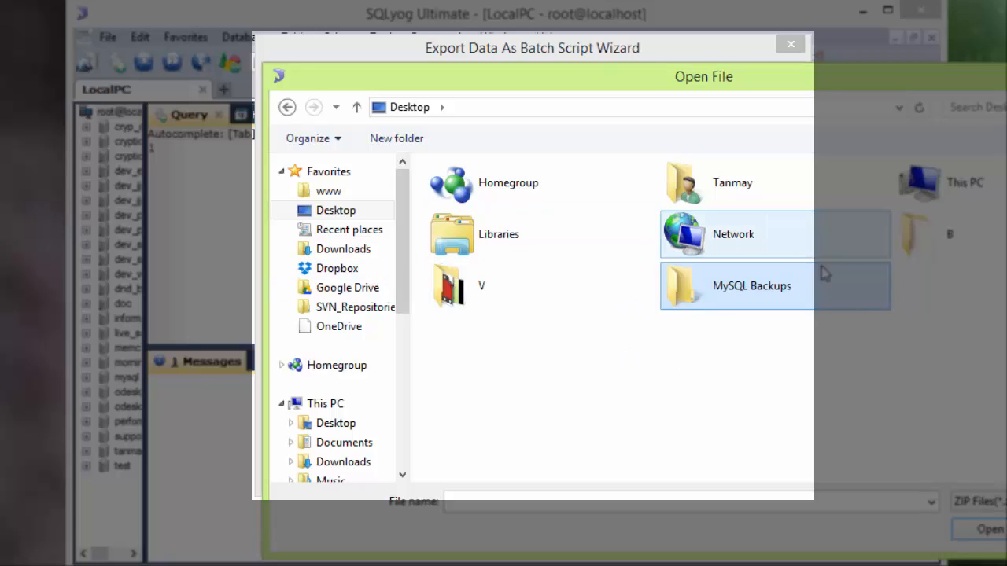
{"action": "double_click", "coordinate": [752, 286]}
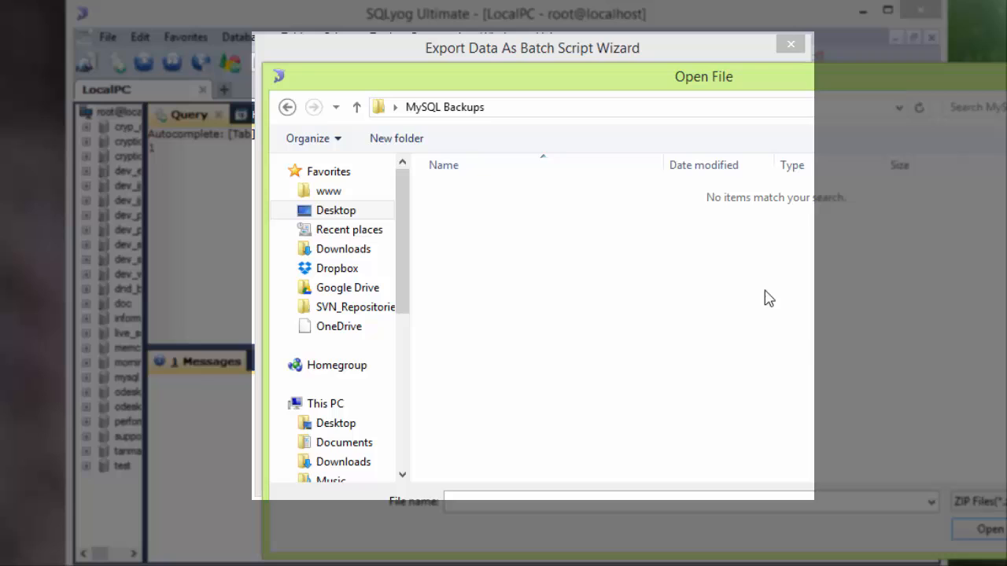
Step: Name the backup archive MyBackup.zip inside the MySQL Backups folder
{"action": "left_click", "coordinate": [585, 503]}
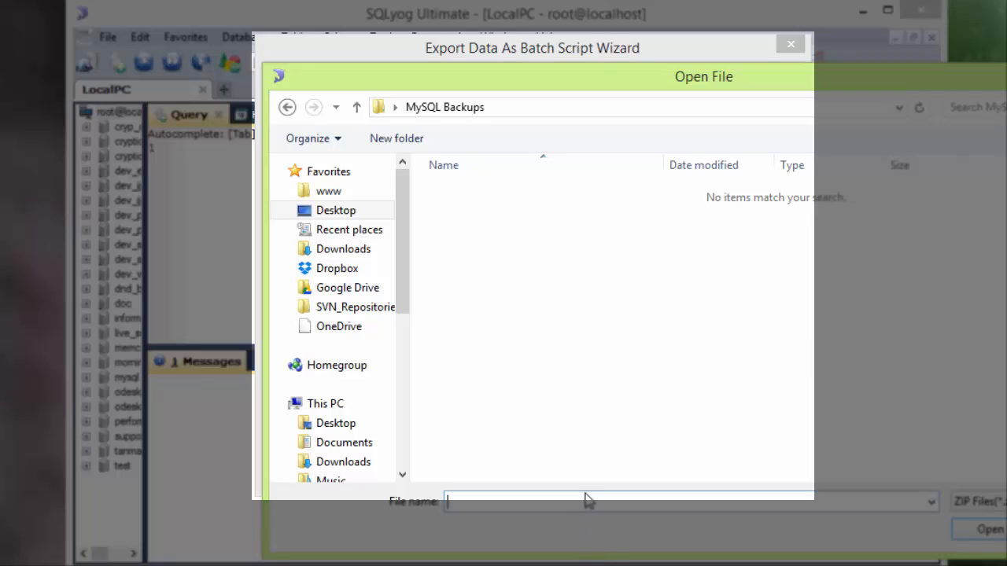
{"action": "type", "text": "My"}
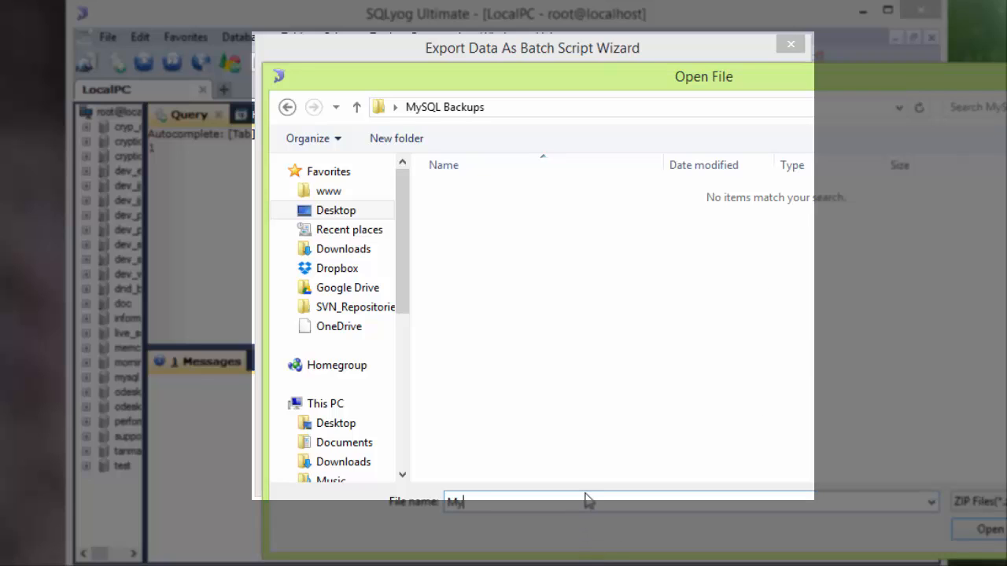
{"action": "type", "text": "Backup"}
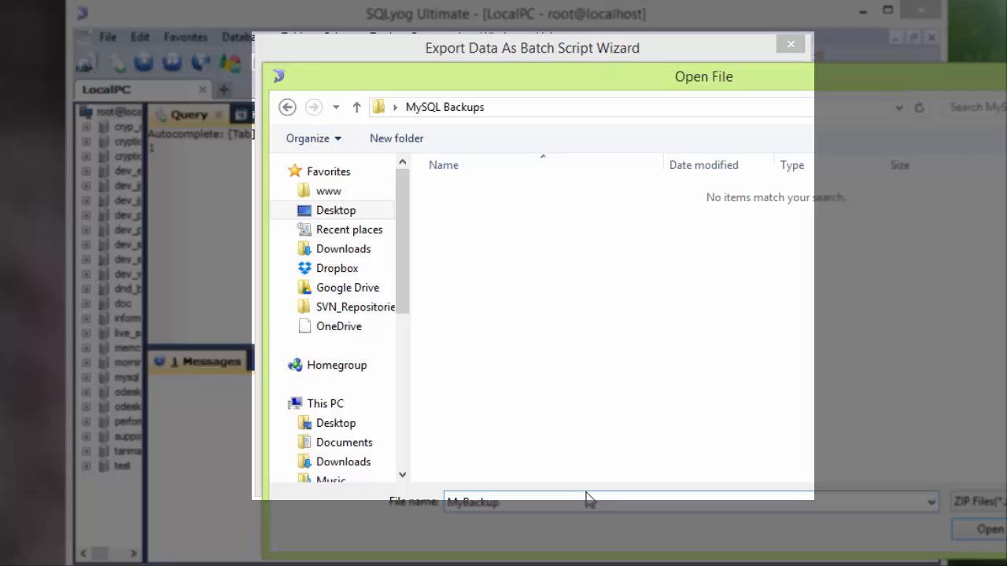
{"action": "left_click", "coordinate": [988, 525]}
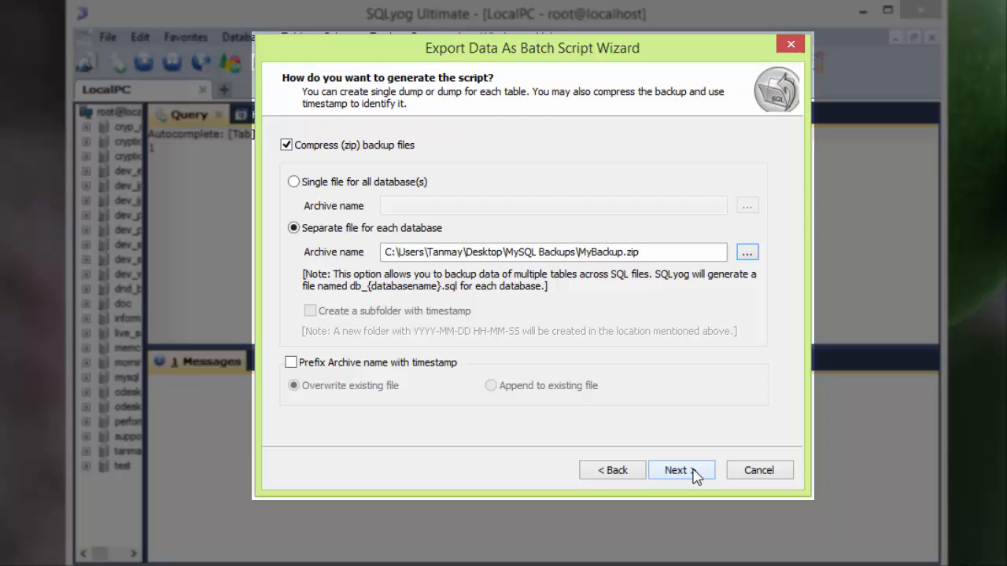
Step: Keep structure and data export with default statements and continue to flush options
{"action": "left_click", "coordinate": [681, 469]}
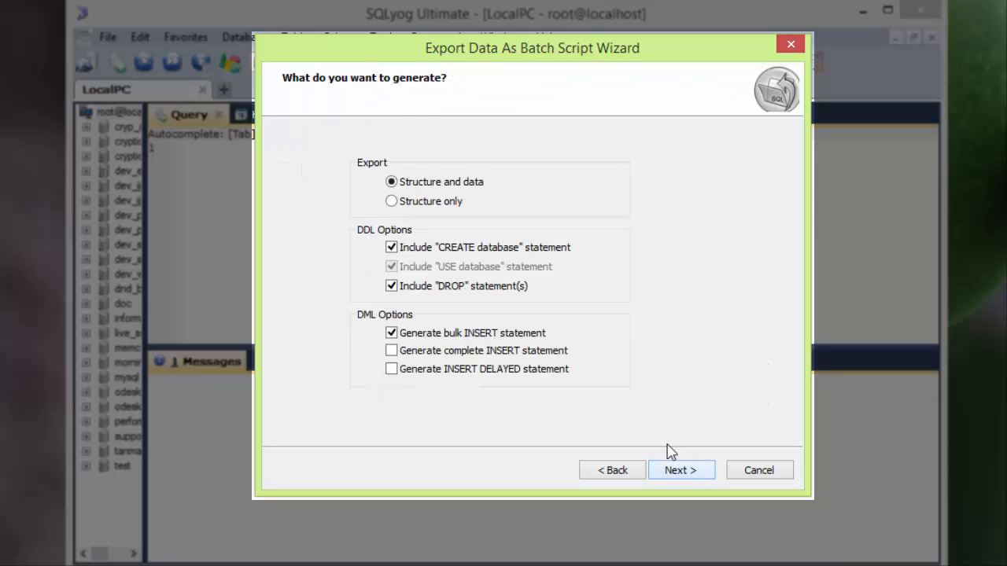
{"action": "mouse_move", "coordinate": [381, 176]}
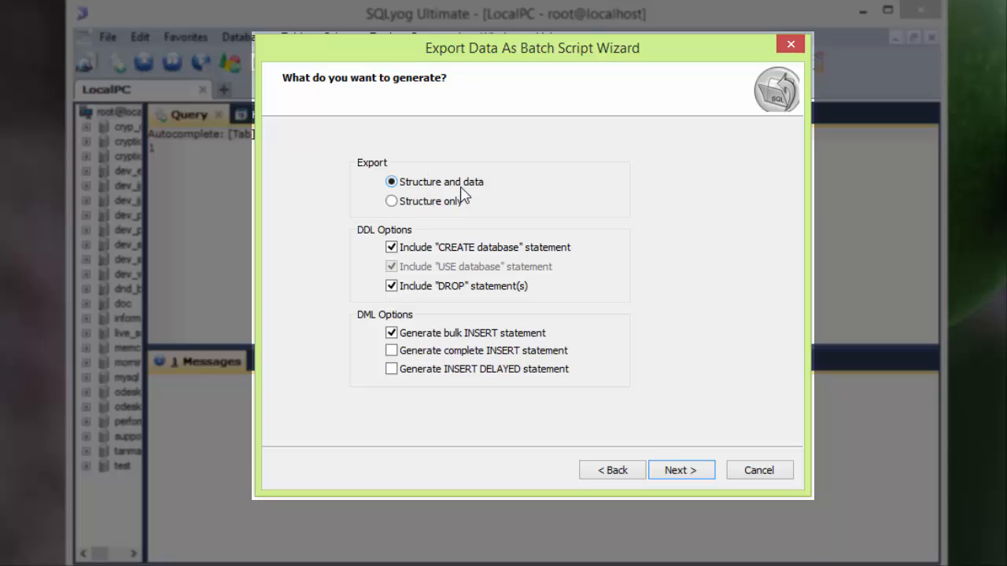
{"action": "left_click", "coordinate": [390, 202]}
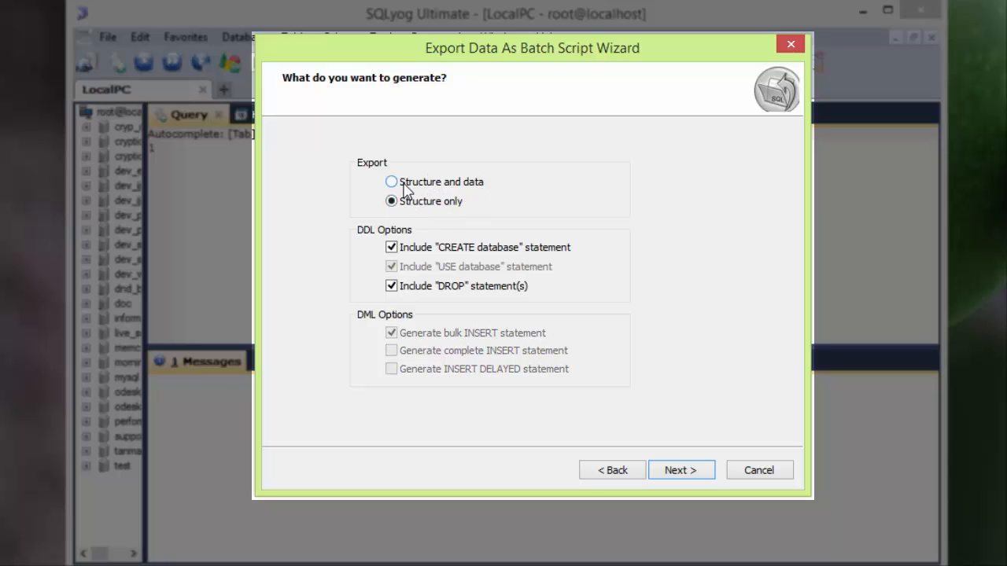
{"action": "left_click", "coordinate": [390, 183]}
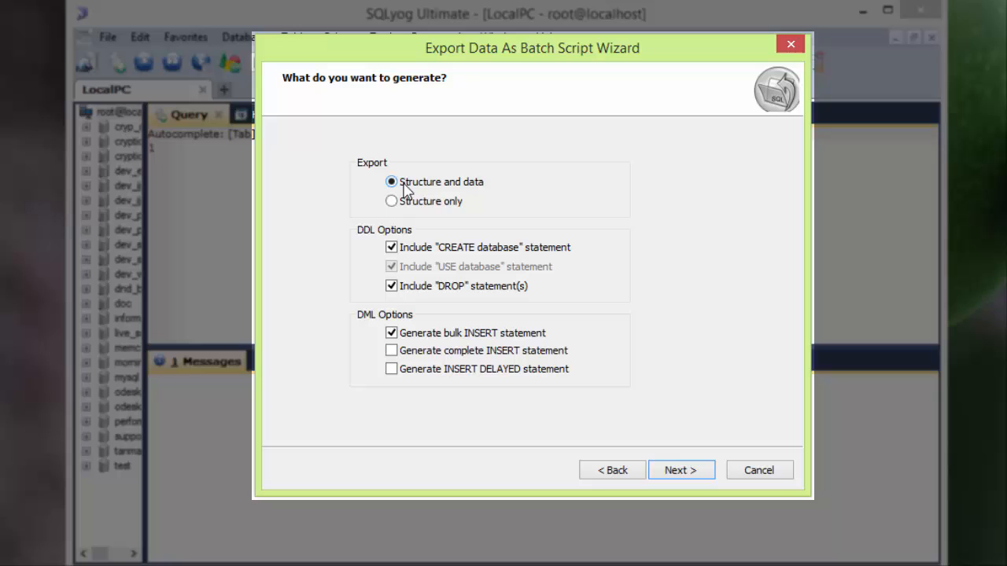
{"action": "mouse_move", "coordinate": [599, 396]}
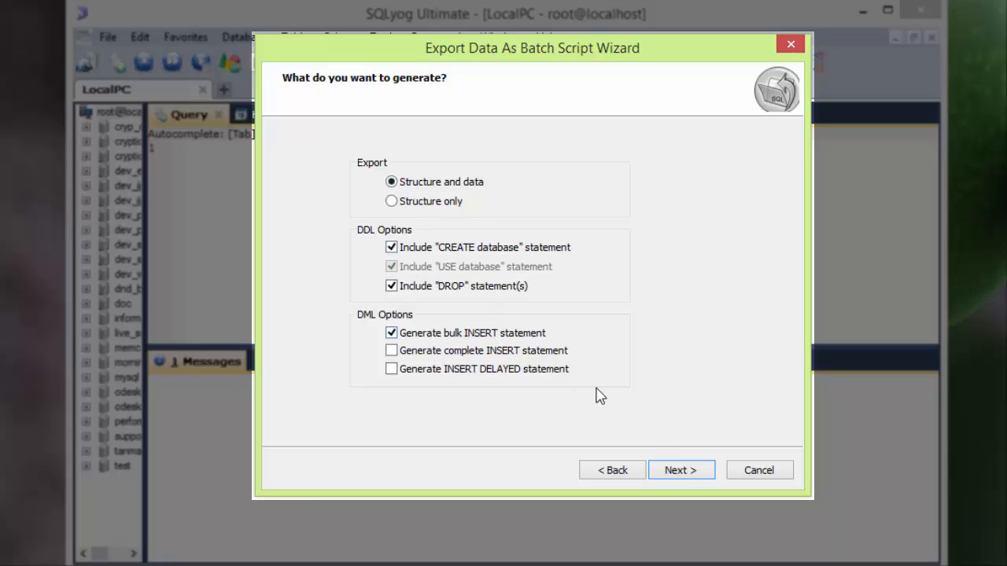
{"action": "left_click", "coordinate": [681, 469]}
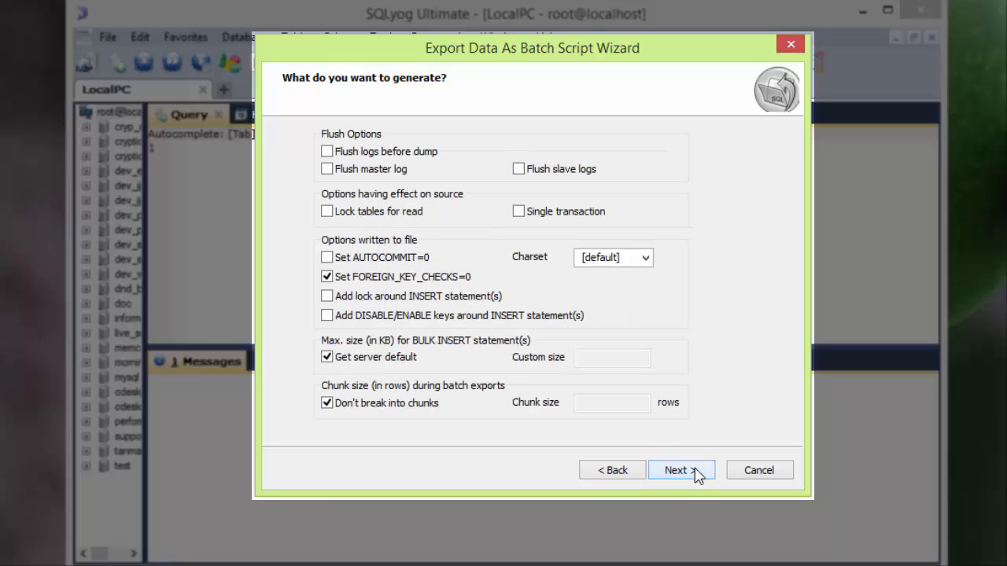
Step: Accept the advanced and error-handling defaults to reach the run-timing step
{"action": "left_click", "coordinate": [682, 469]}
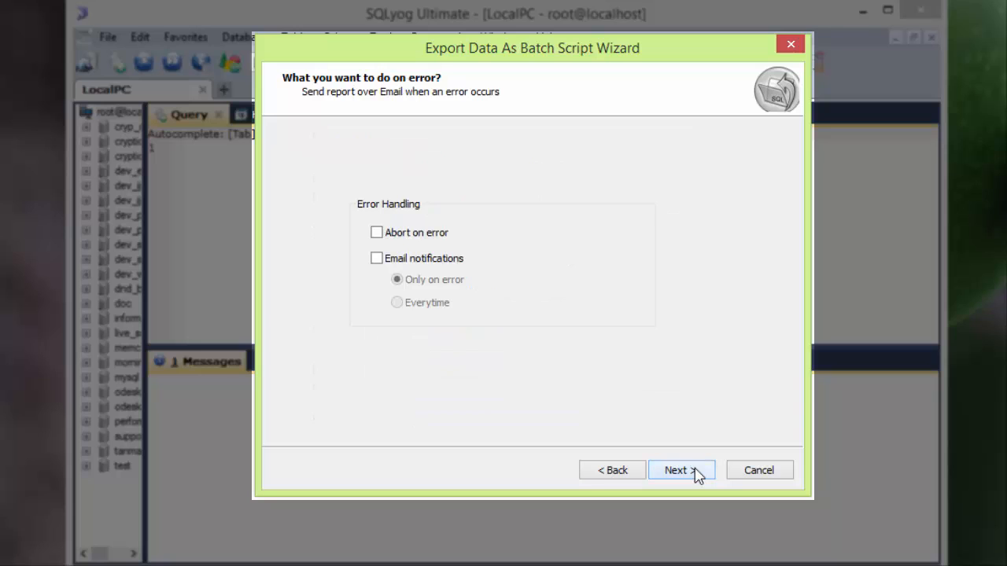
{"action": "left_click", "coordinate": [682, 469]}
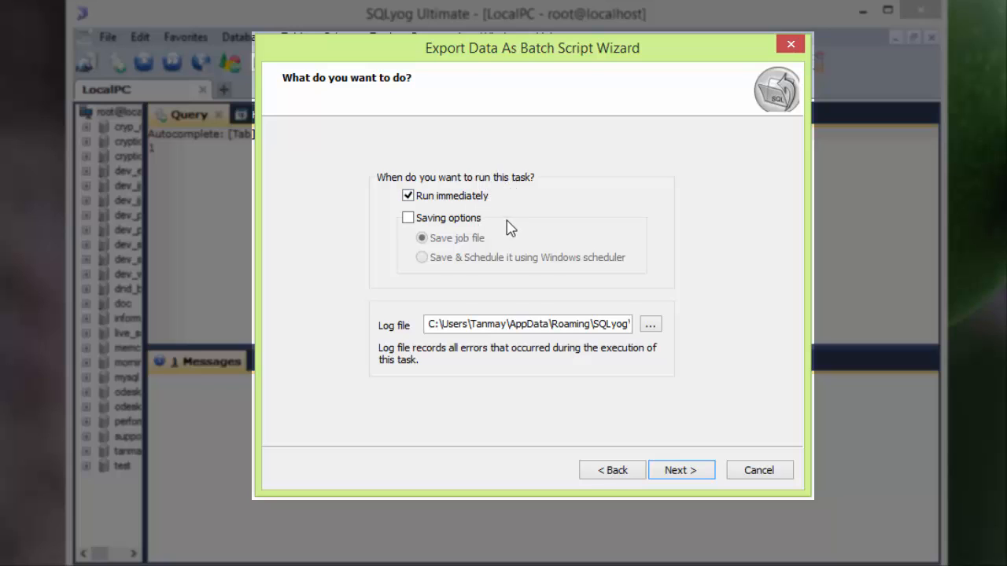
{"action": "mouse_move", "coordinate": [485, 229]}
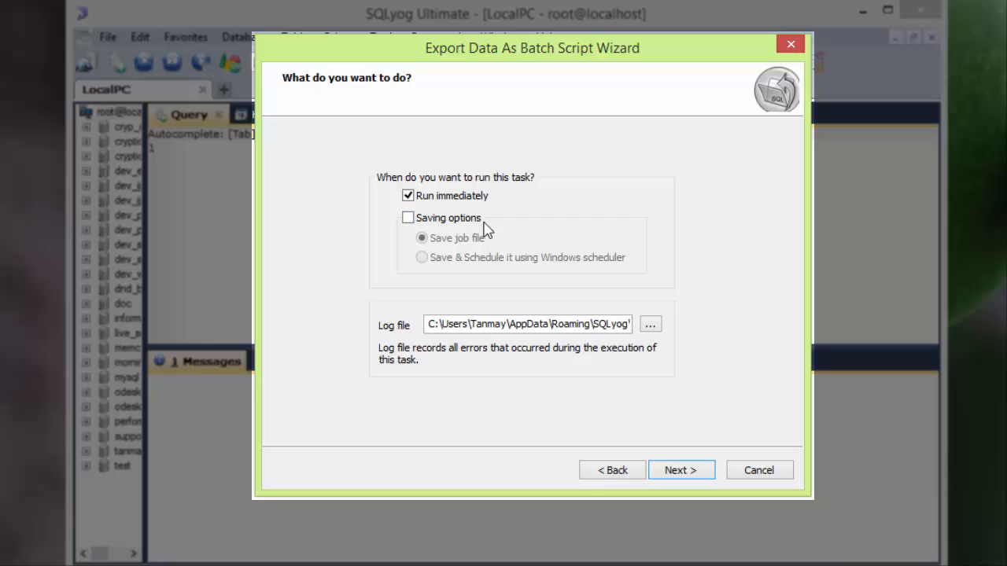
{"action": "mouse_move", "coordinate": [532, 253]}
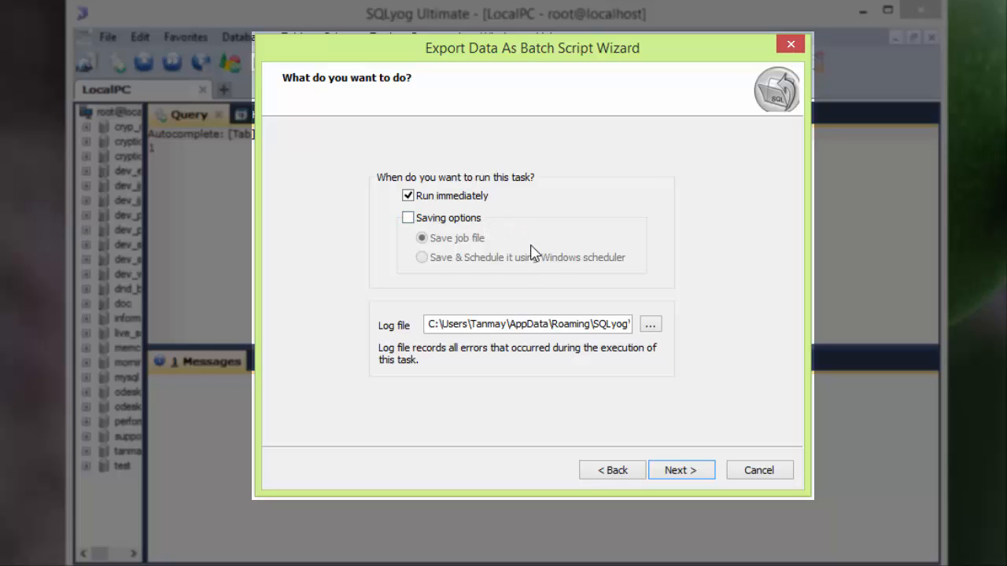
{"action": "mouse_move", "coordinate": [705, 329]}
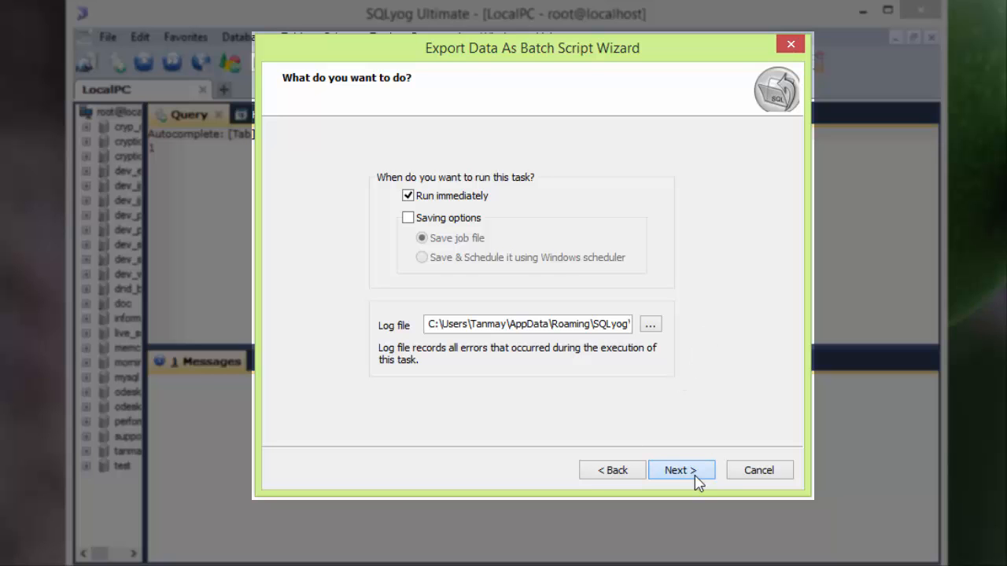
Step: Run the batch export immediately, finish the wizard and minimize SQLyog
{"action": "left_click", "coordinate": [681, 469]}
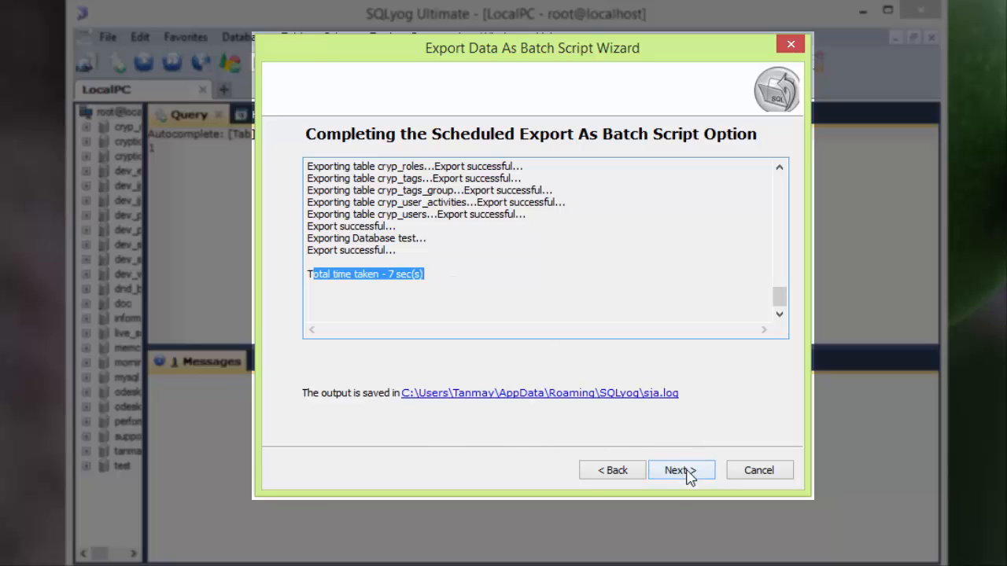
{"action": "left_click", "coordinate": [683, 468]}
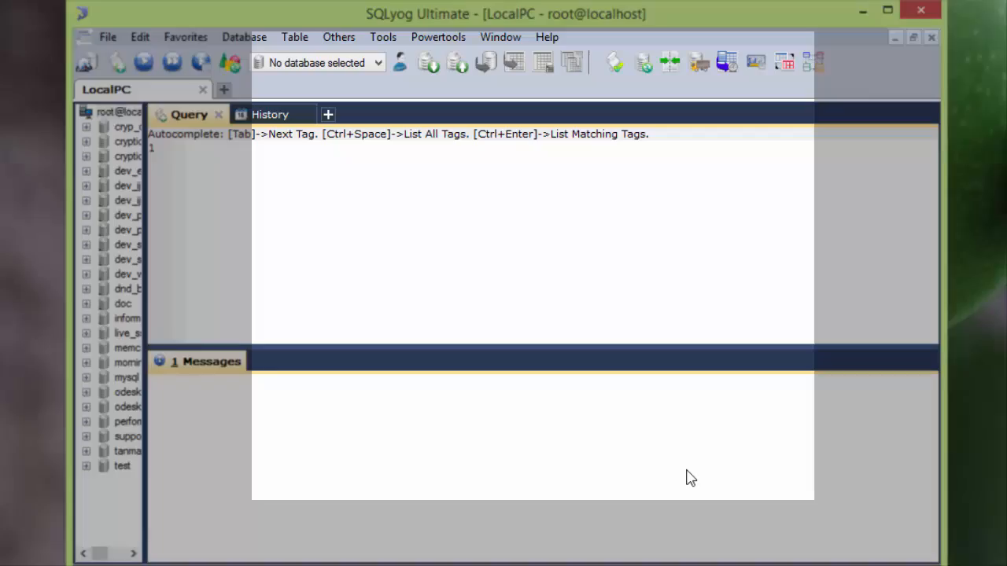
{"action": "left_click", "coordinate": [881, 13]}
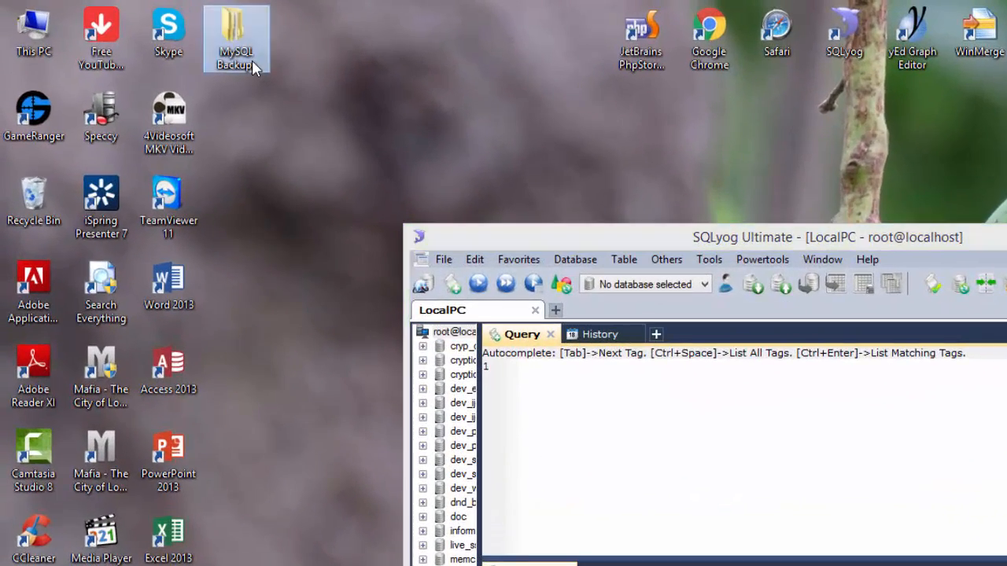
Step: Extract MyBackup.zip into a MyBackup folder and select all its per-database .sql files
{"action": "double_click", "coordinate": [236, 32]}
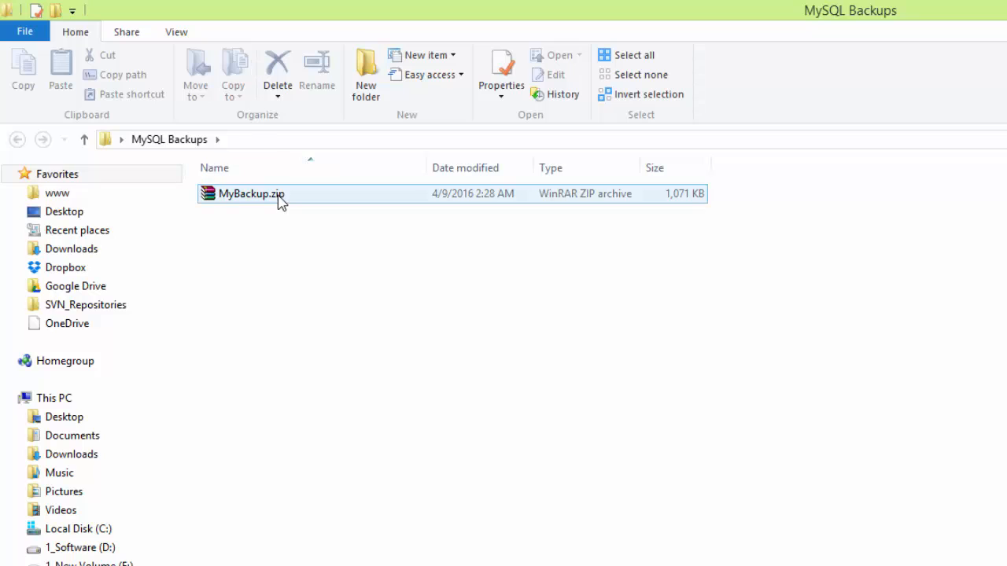
{"action": "mouse_move", "coordinate": [261, 200]}
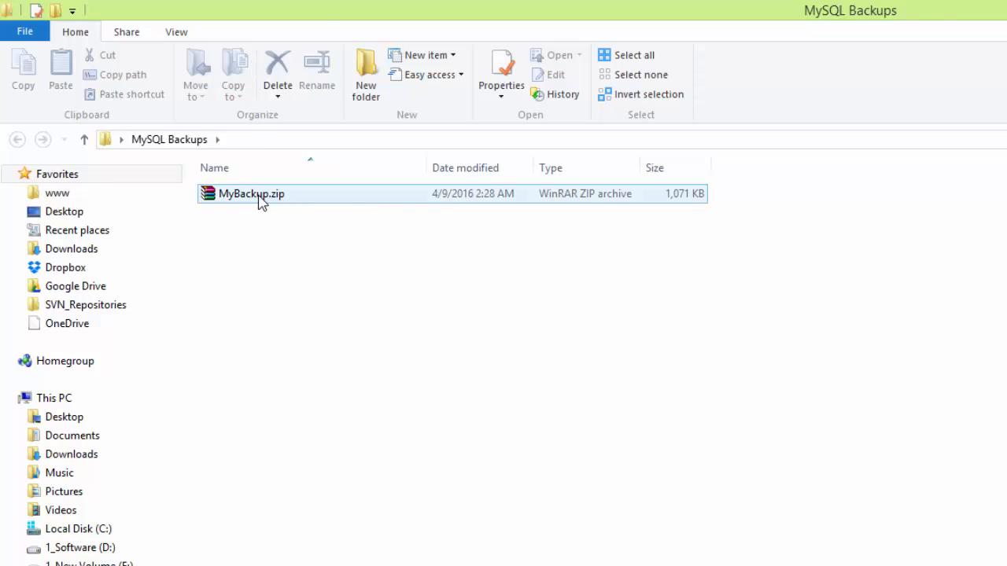
{"action": "left_click", "coordinate": [251, 193]}
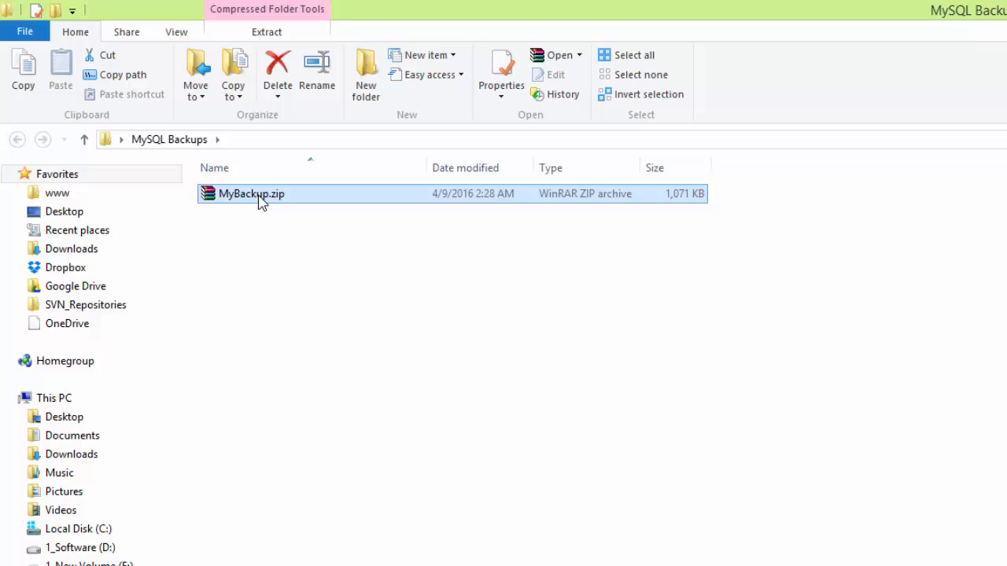
{"action": "right_click", "coordinate": [260, 198]}
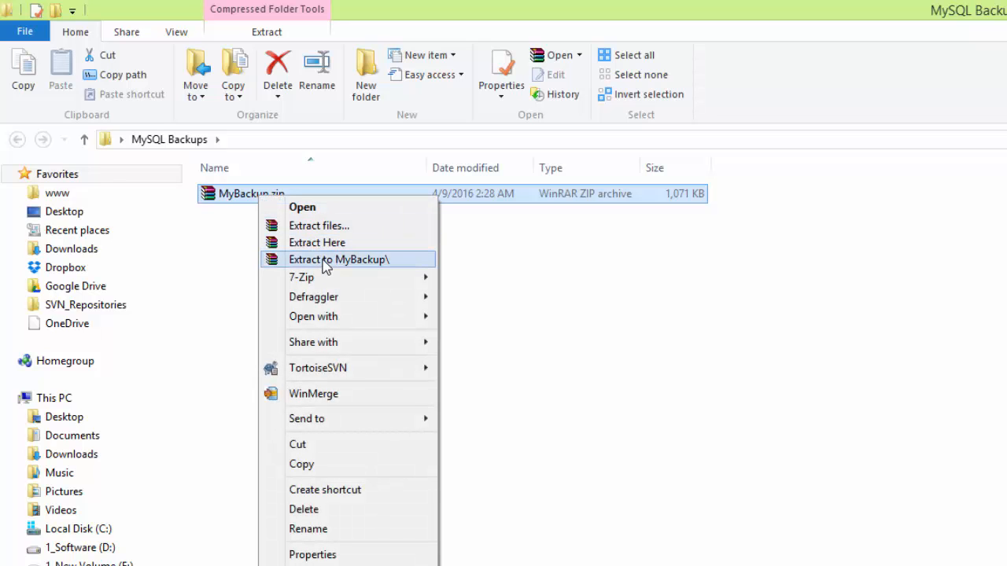
{"action": "left_click", "coordinate": [339, 259]}
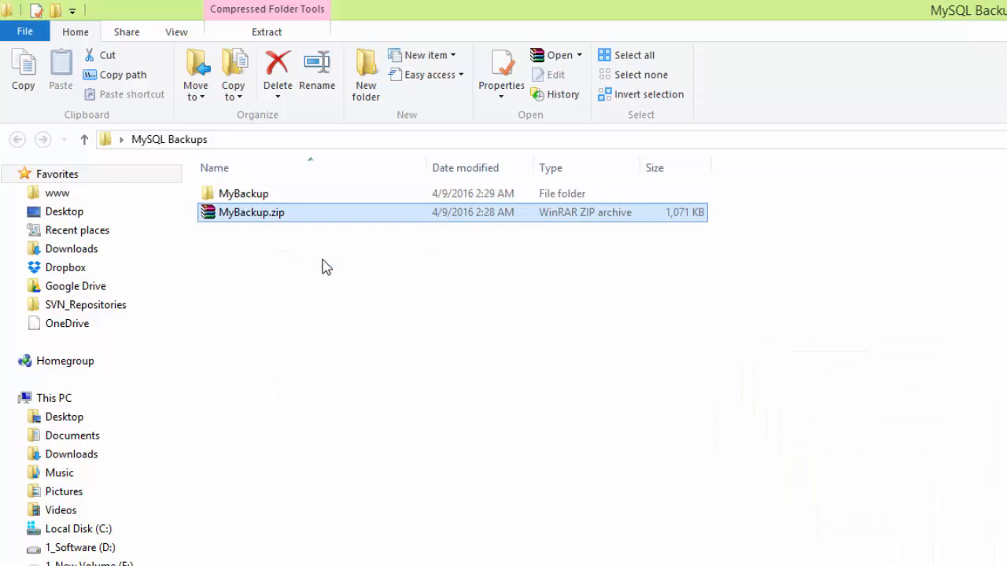
{"action": "double_click", "coordinate": [242, 192]}
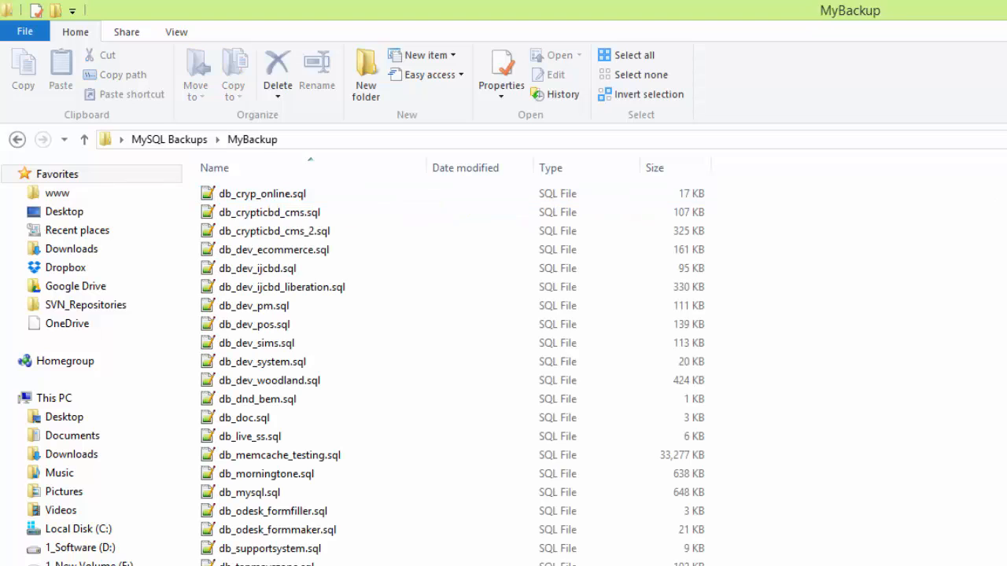
{"action": "left_click", "coordinate": [633, 55]}
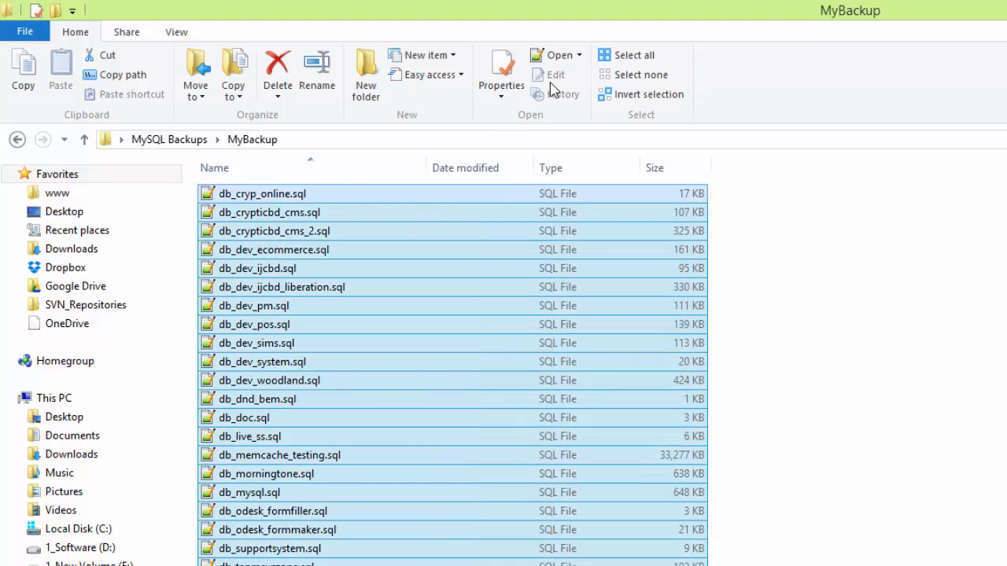